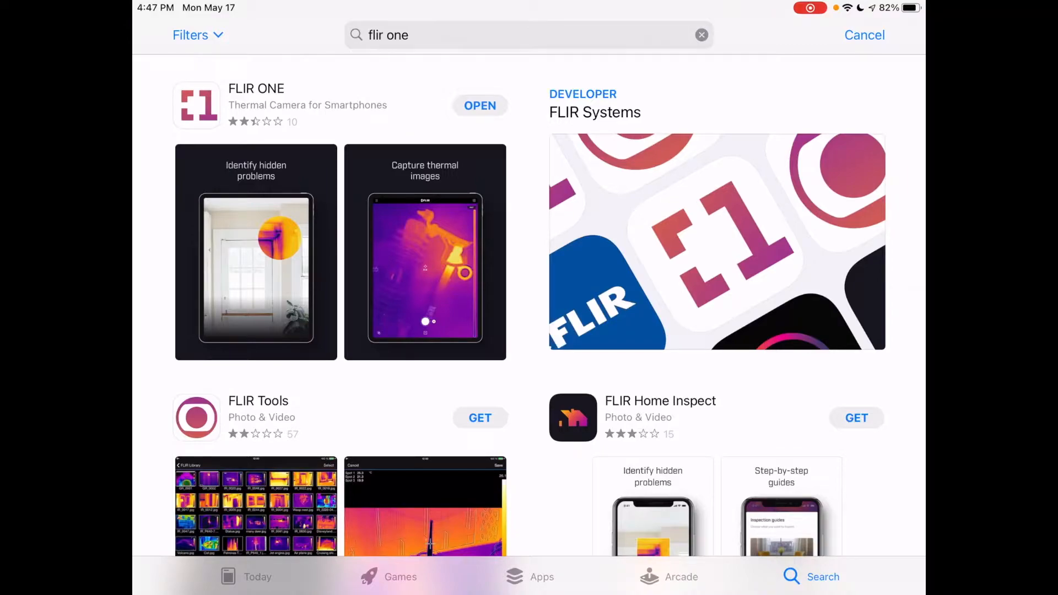
Launch the FLIR ONE app from the App Store 'flir one' search results.
click(480, 106)
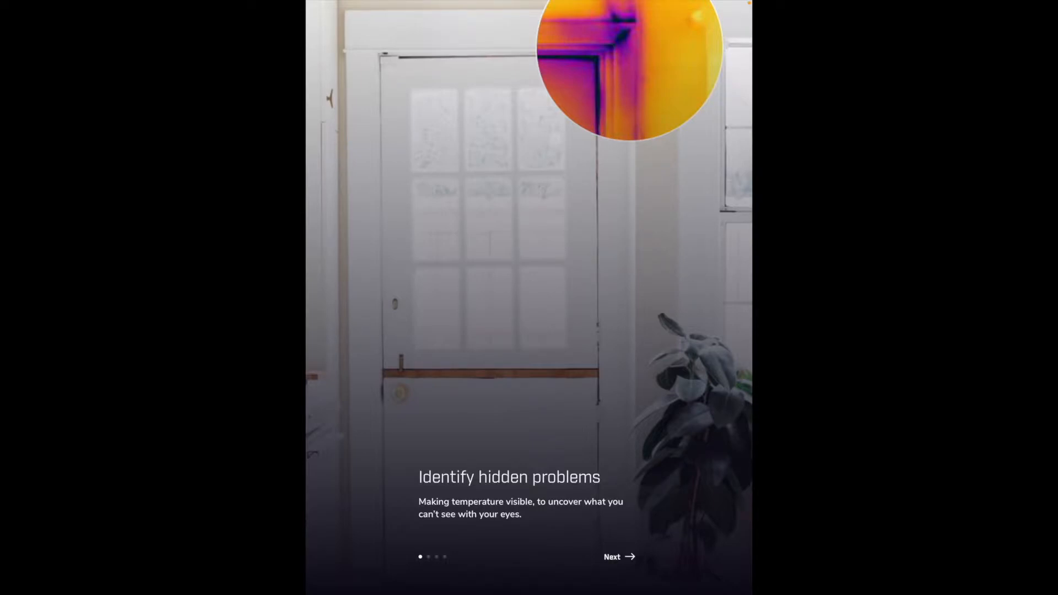
Page through the four introduction screens, including the camera requirement page, to reach the New Update tour.
click(617, 557)
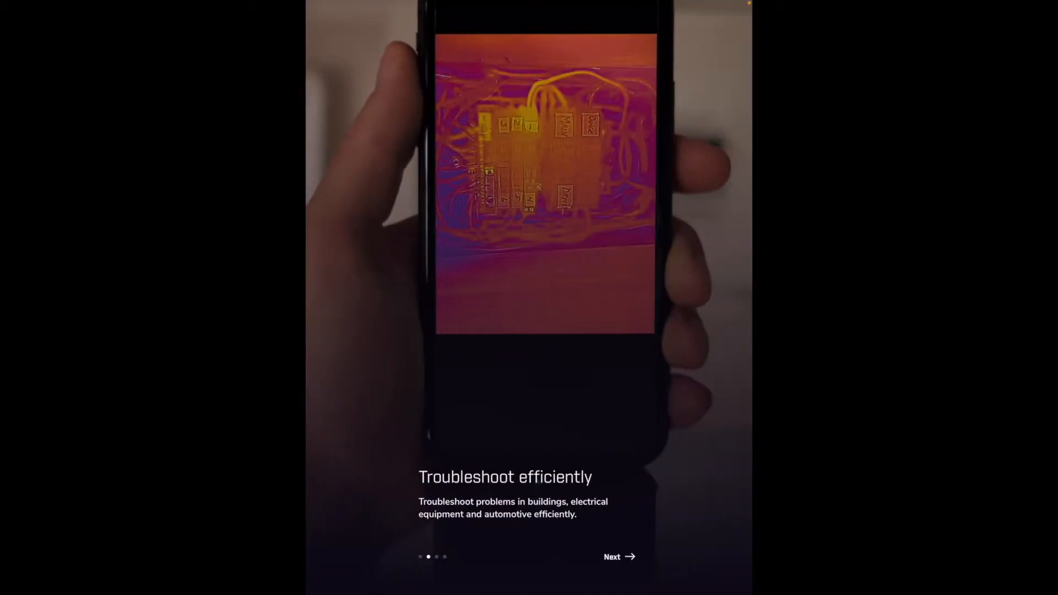
click(618, 556)
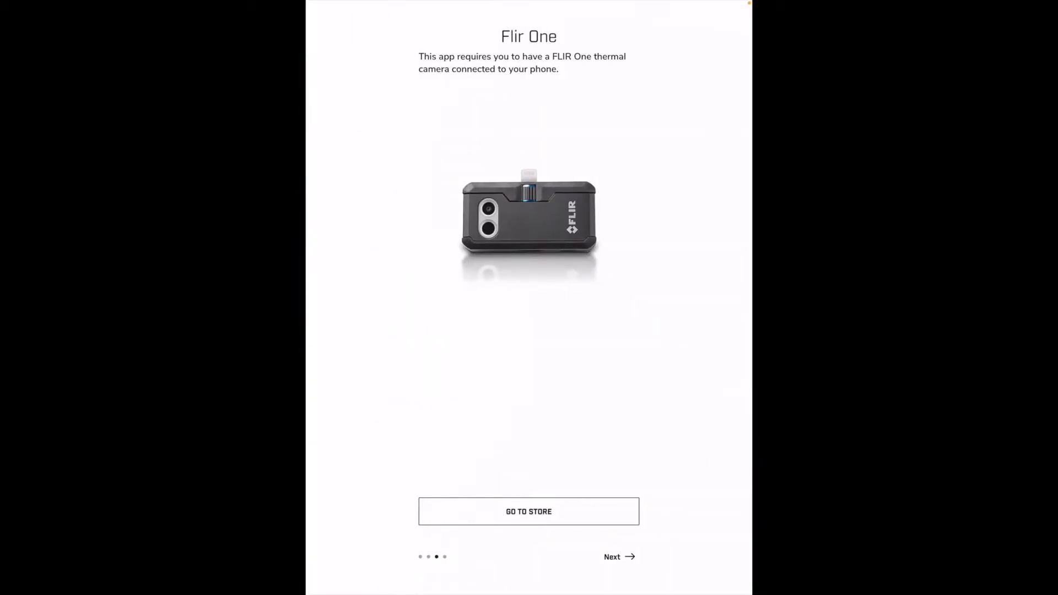
click(617, 557)
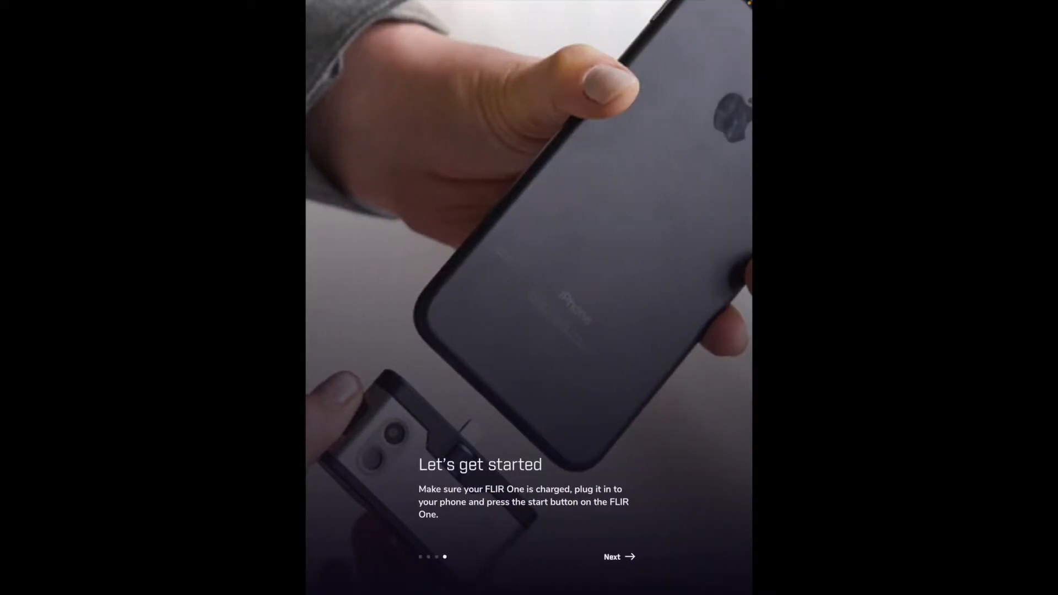
click(618, 556)
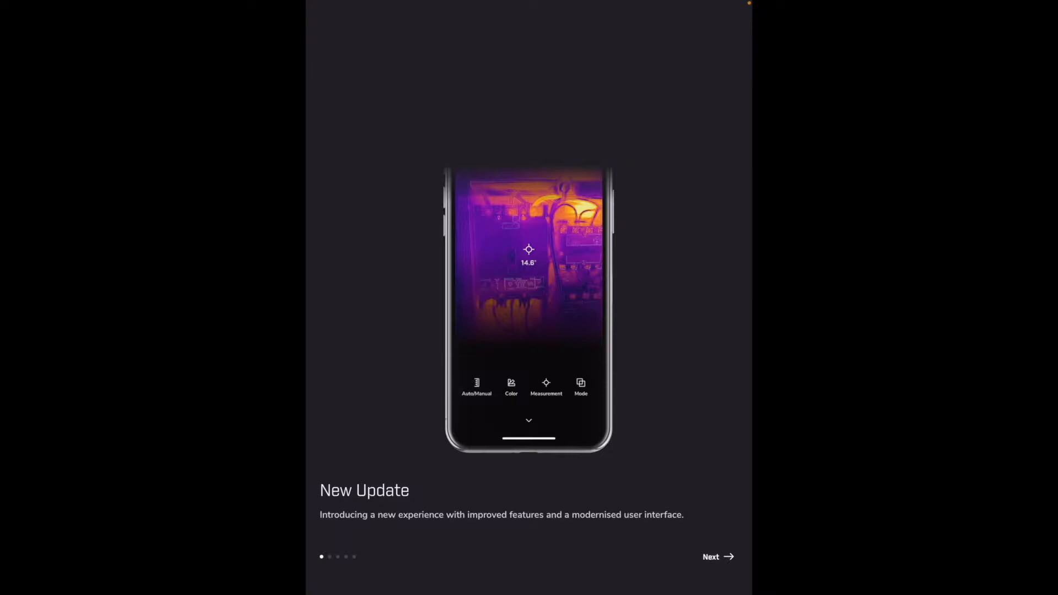
Advance through the New Update feature pages until the main menu shows the connected FLIR ONE Pro at 99%.
click(716, 557)
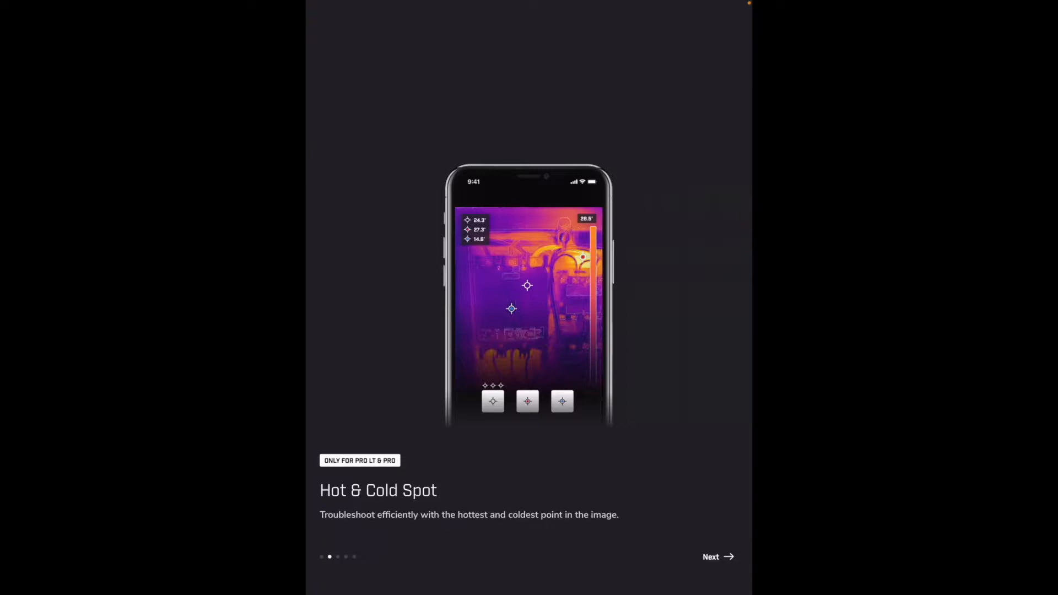
click(717, 557)
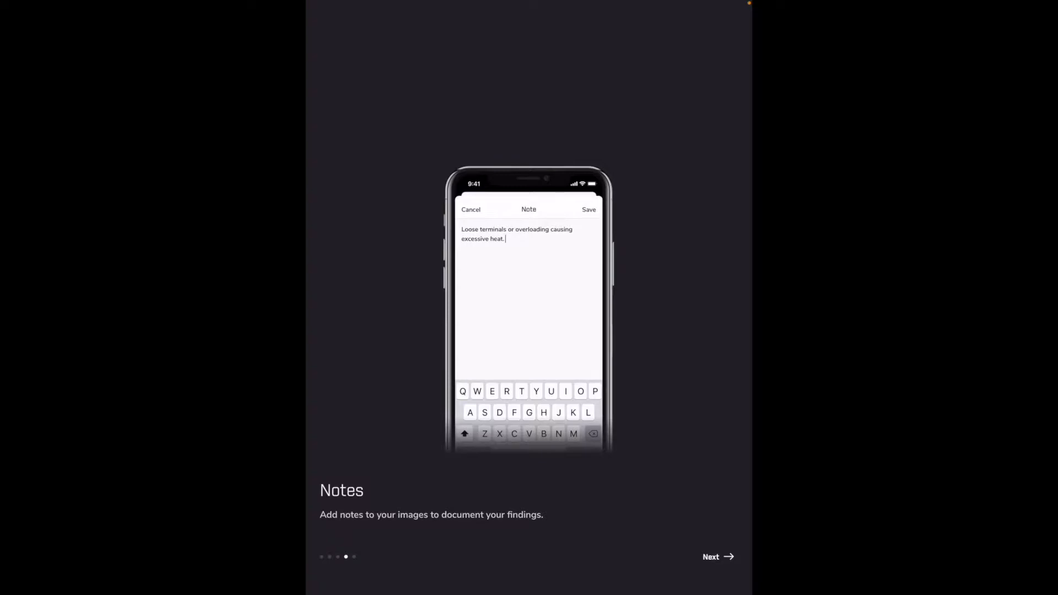
click(714, 557)
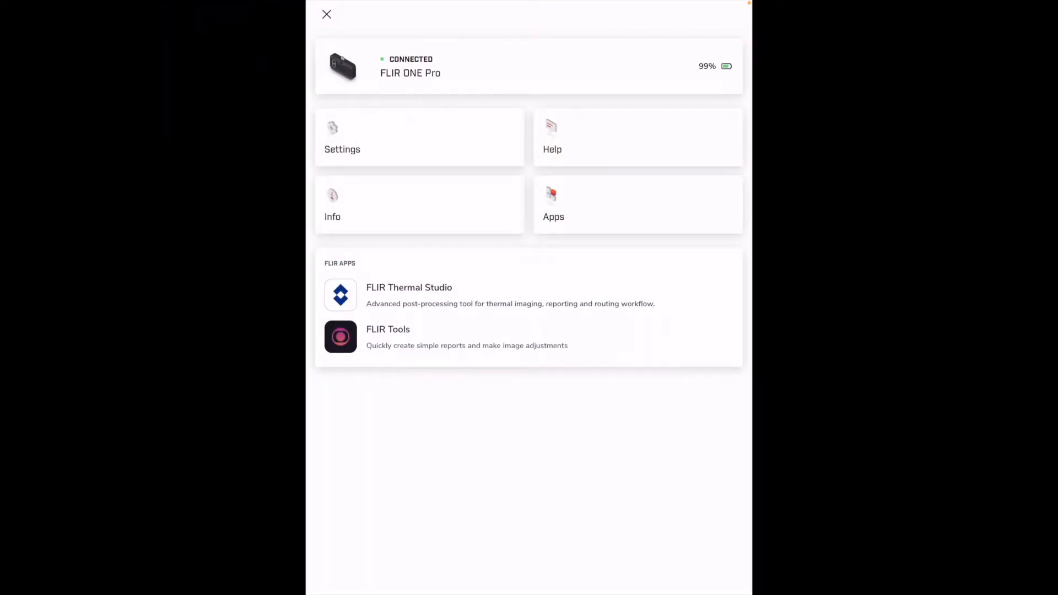
Review the Units, Temperature range (-40°F–248°F) and Emissivity (Matte) settings without changing them.
click(342, 138)
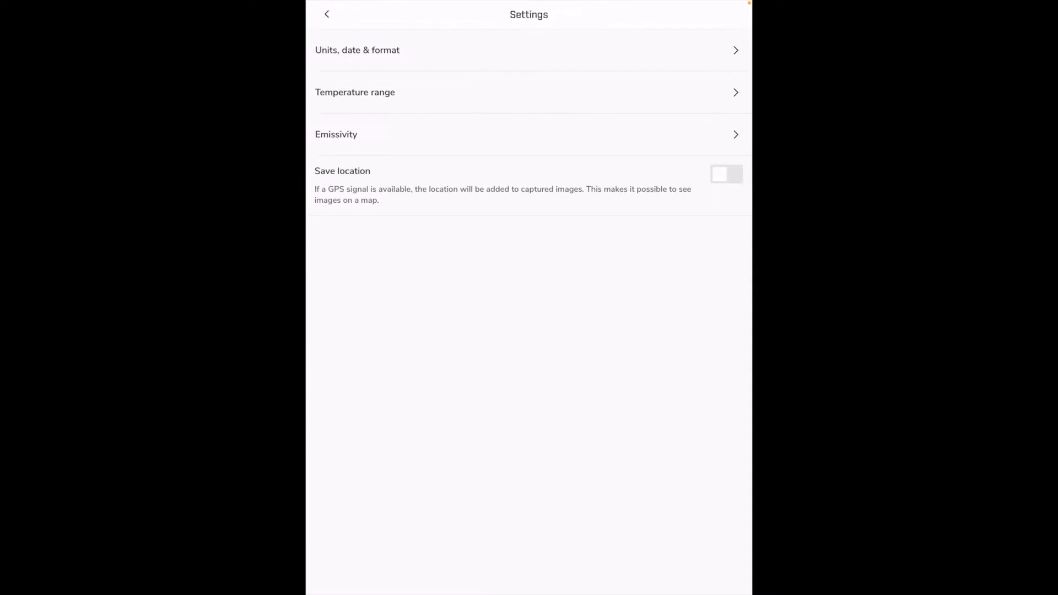
click(356, 49)
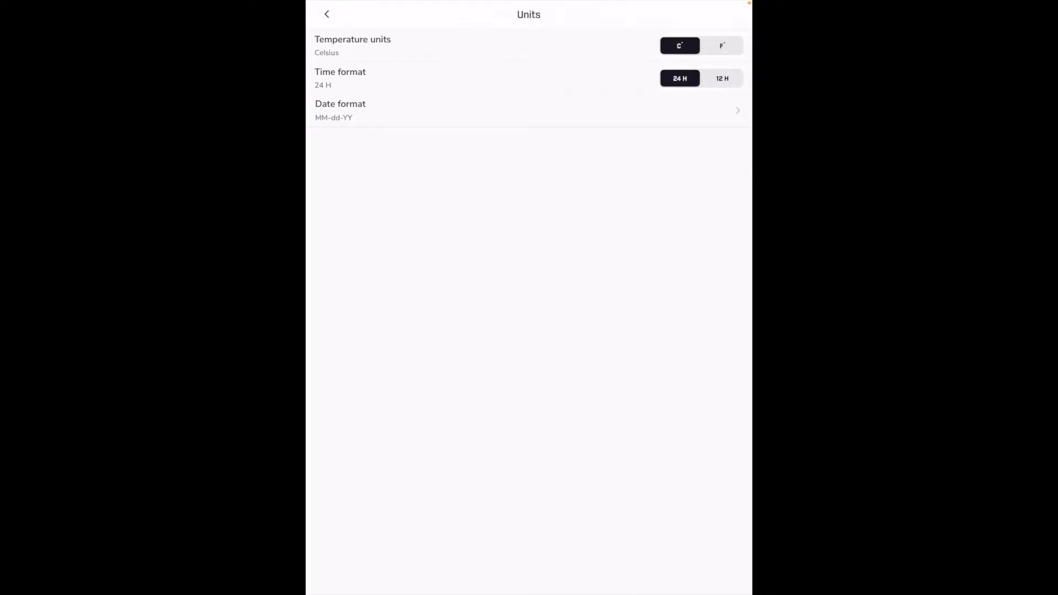
click(722, 45)
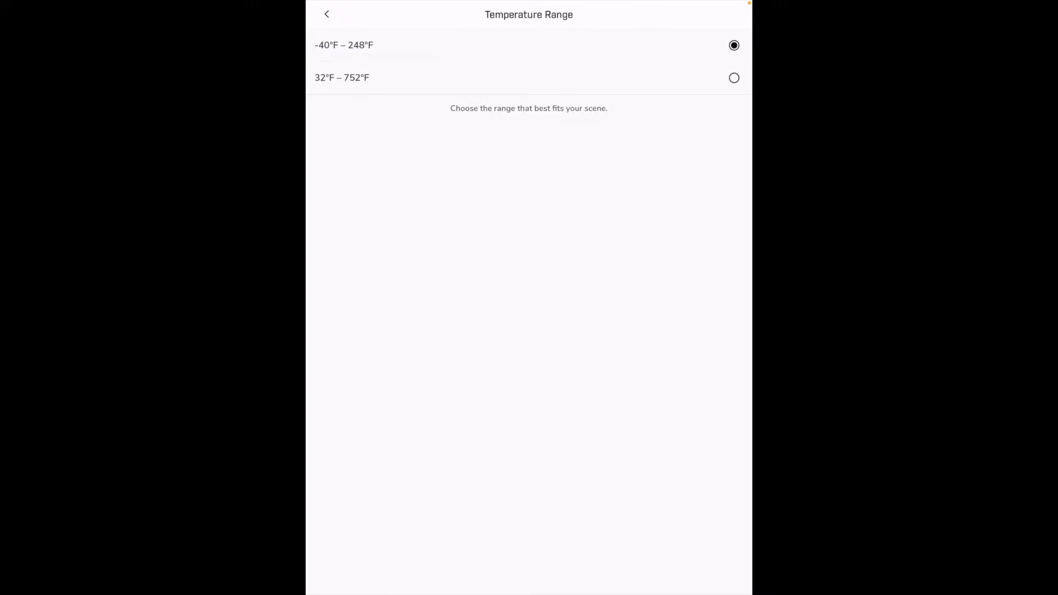
click(326, 13)
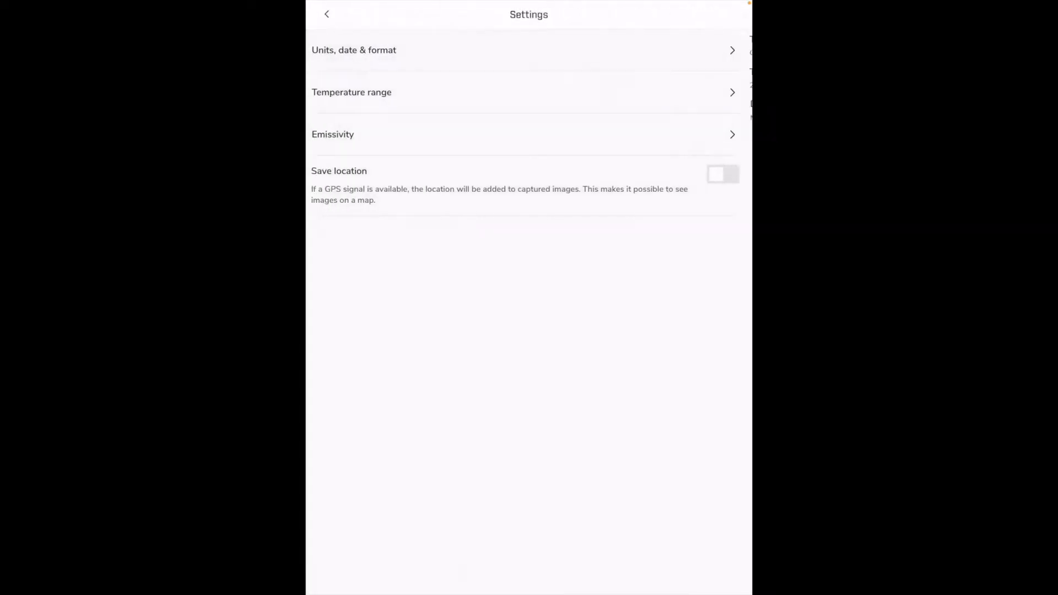
click(351, 93)
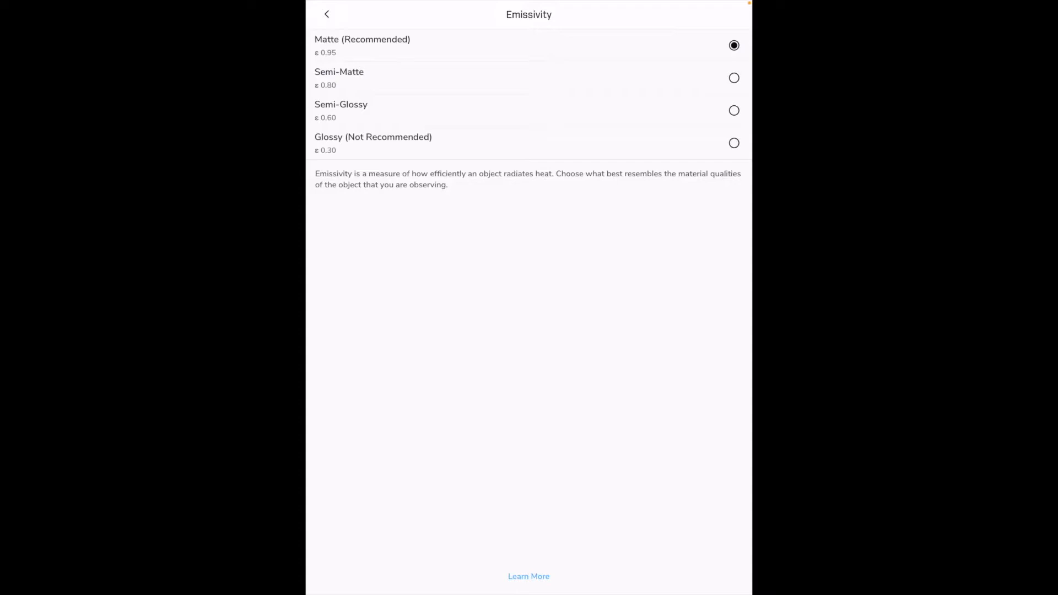
click(326, 13)
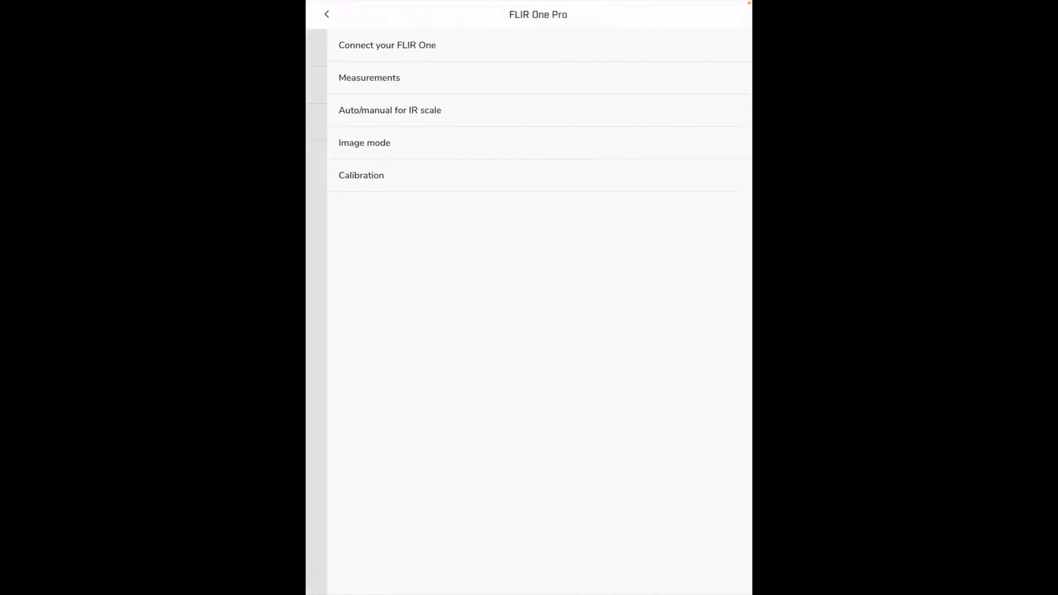
Read the Auto/manual IR scale and Image mode guides, then return to the live thermal view of the charger.
click(390, 110)
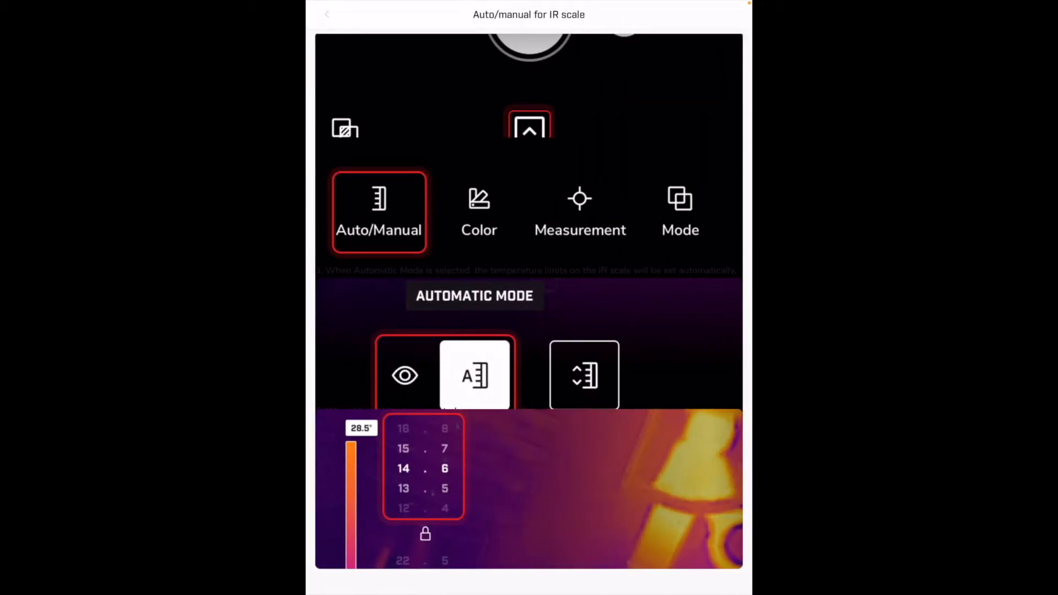
click(681, 212)
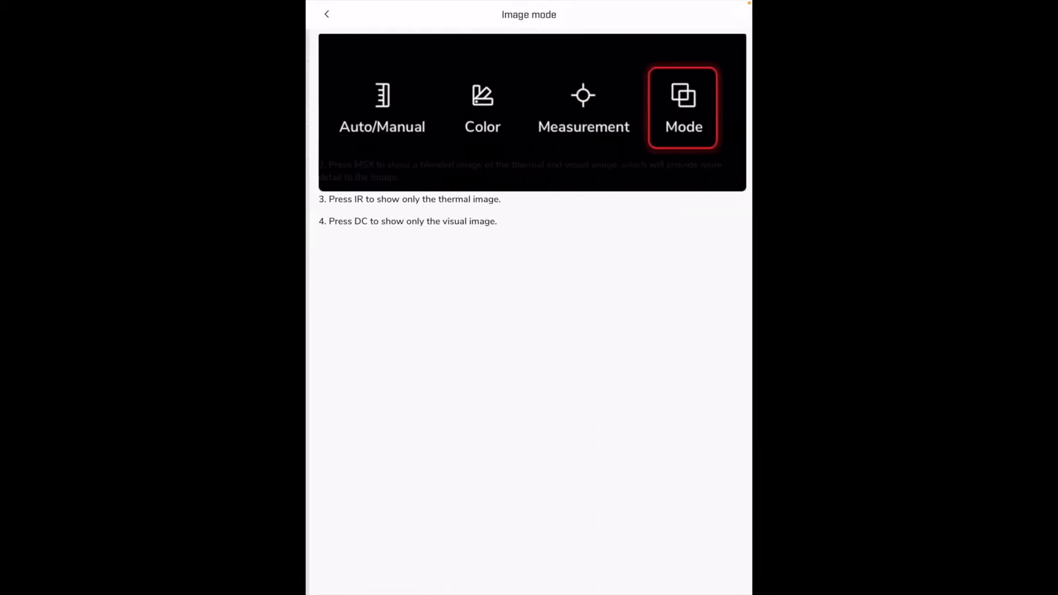
click(326, 14)
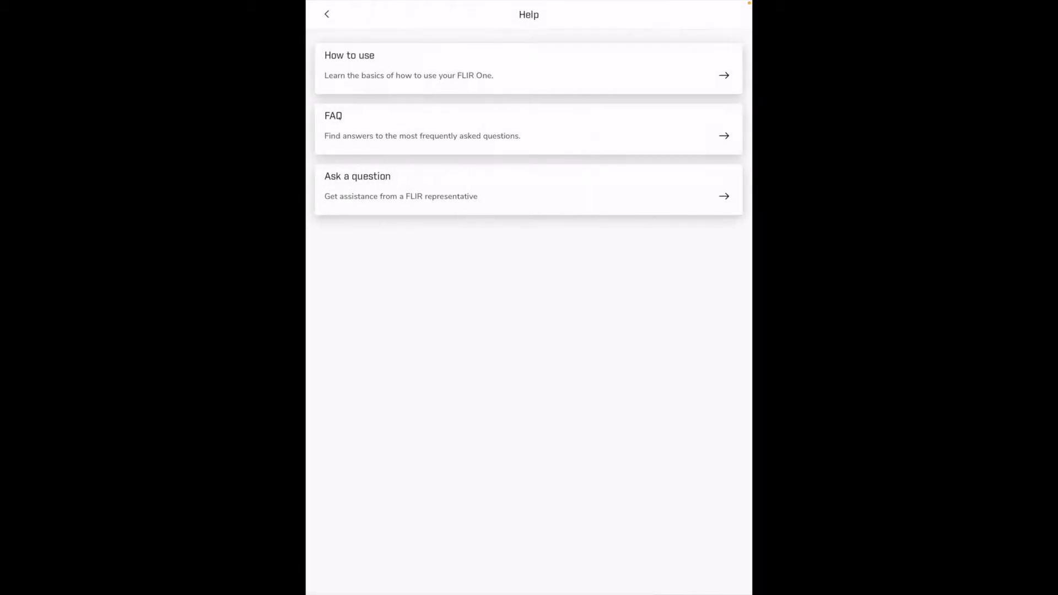
click(528, 128)
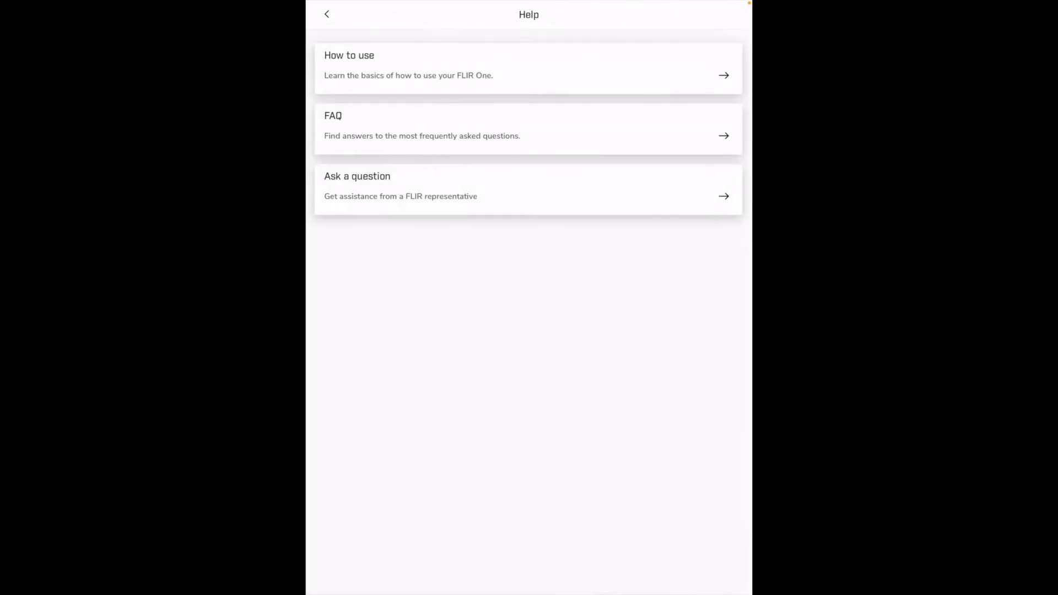
click(327, 14)
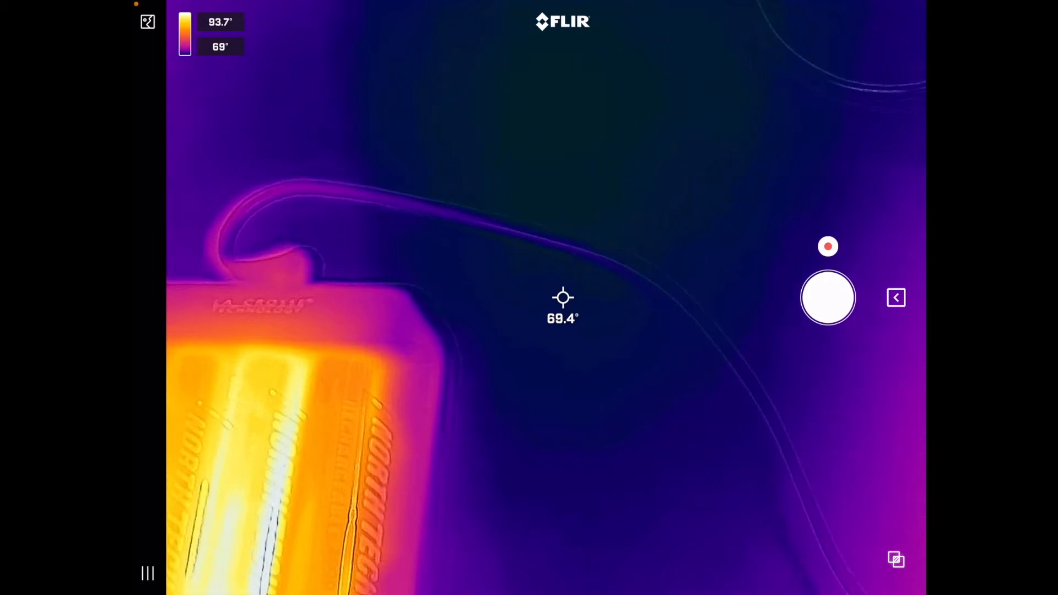
Cycle the capture mode button through video recording and back.
click(828, 298)
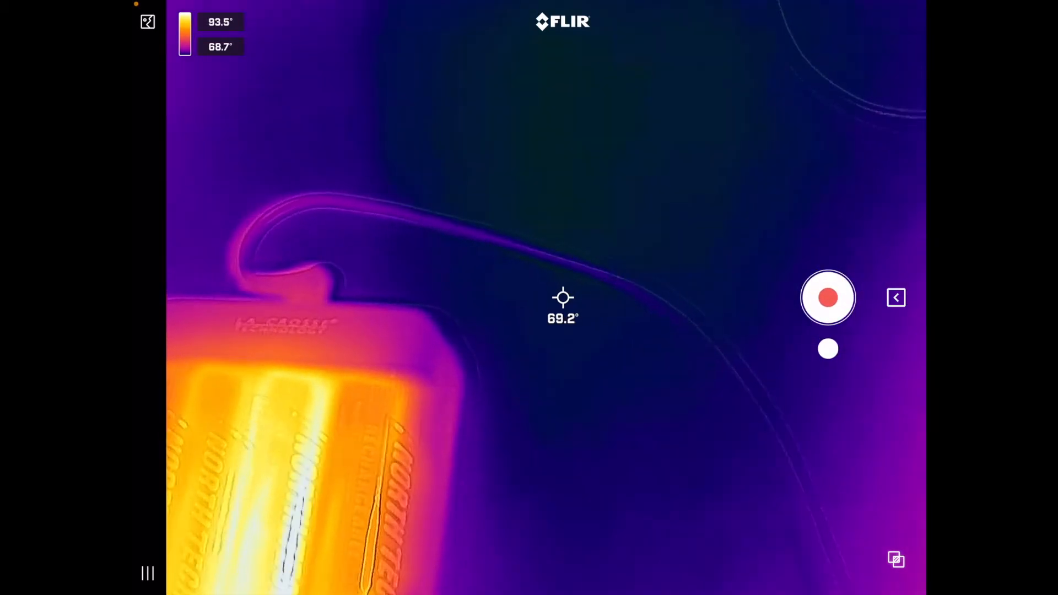
click(828, 298)
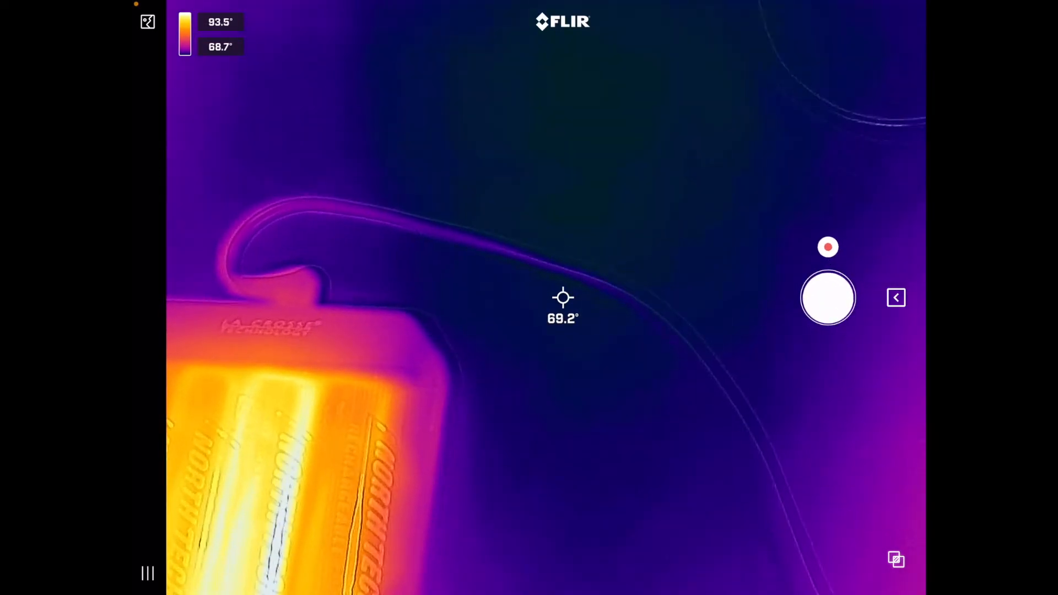
click(828, 298)
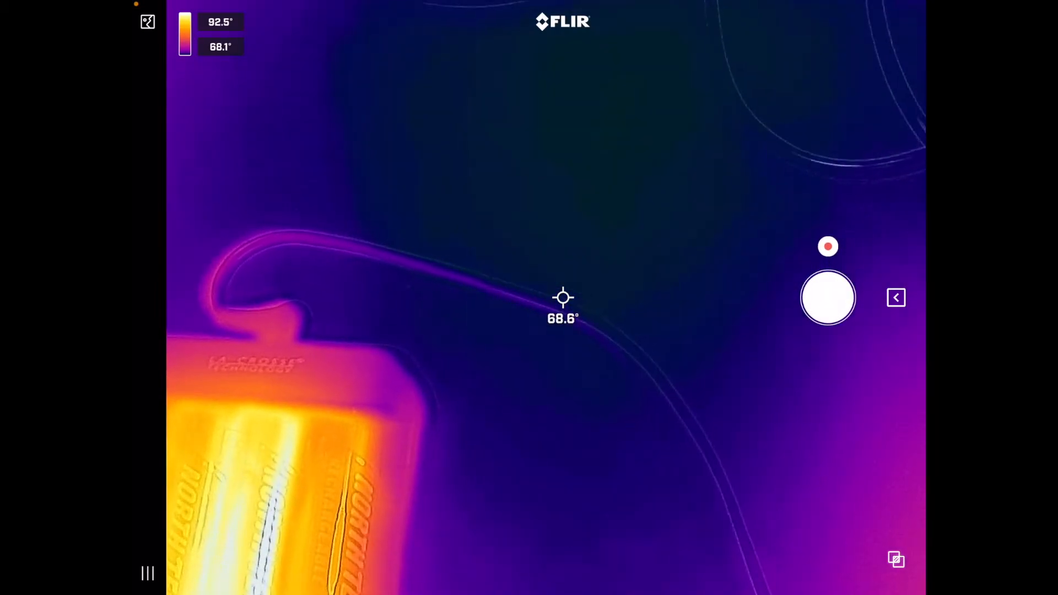
Try Thermal-only imaging and switch back to MSX edge imaging in the Mode settings.
click(896, 298)
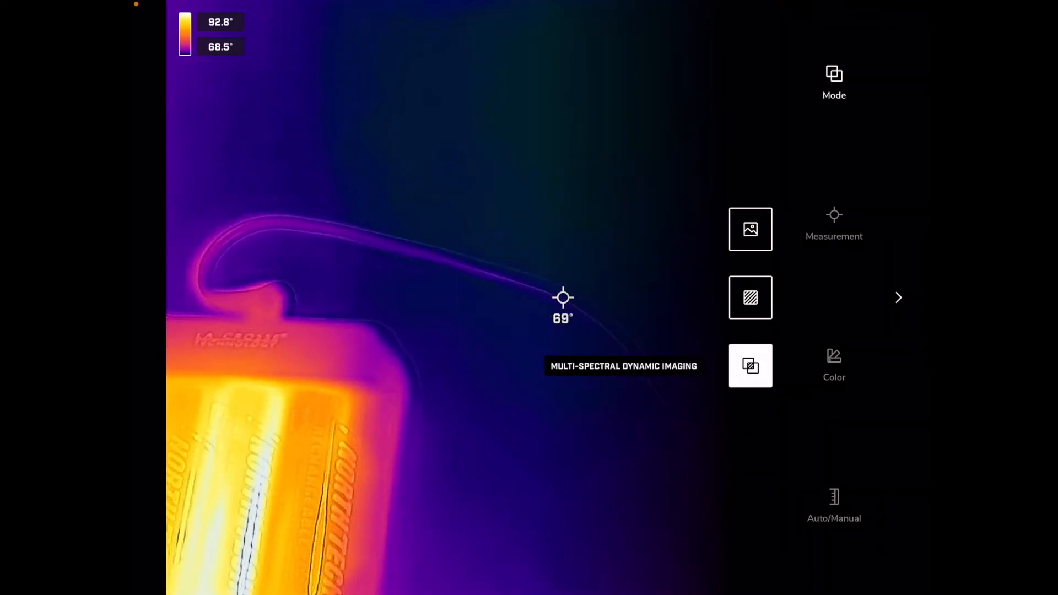
click(751, 230)
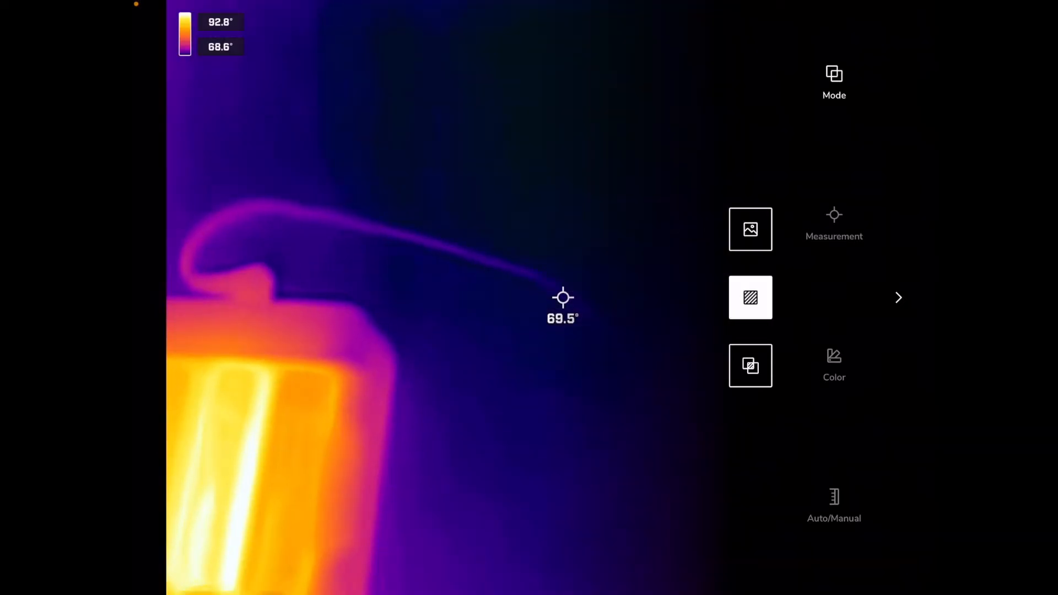
click(750, 365)
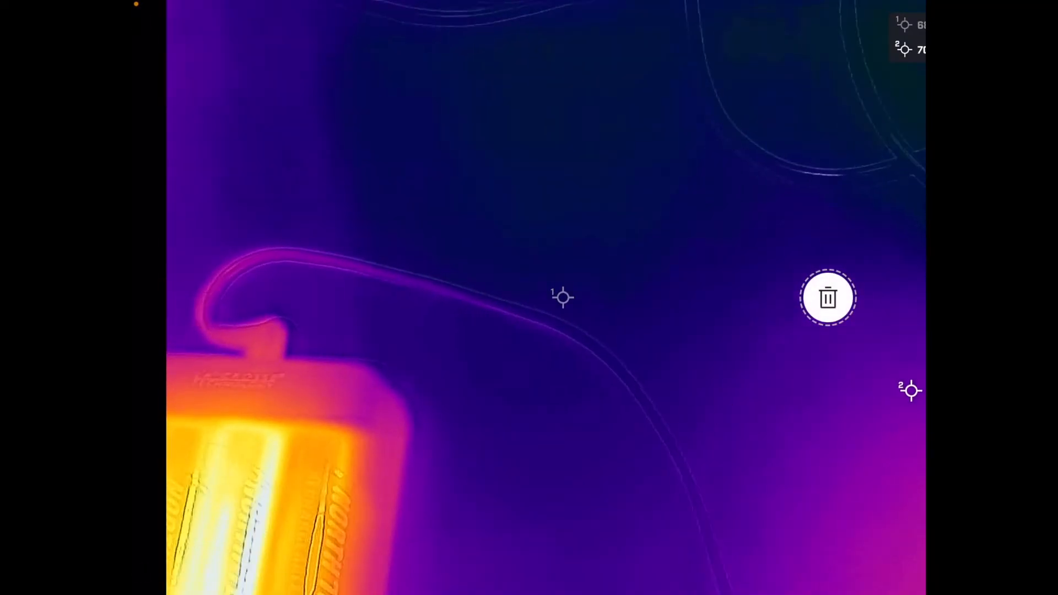
Remove the extra spot meter and enable hot-spot and cold-spot markers alongside the two numbered spots.
click(827, 298)
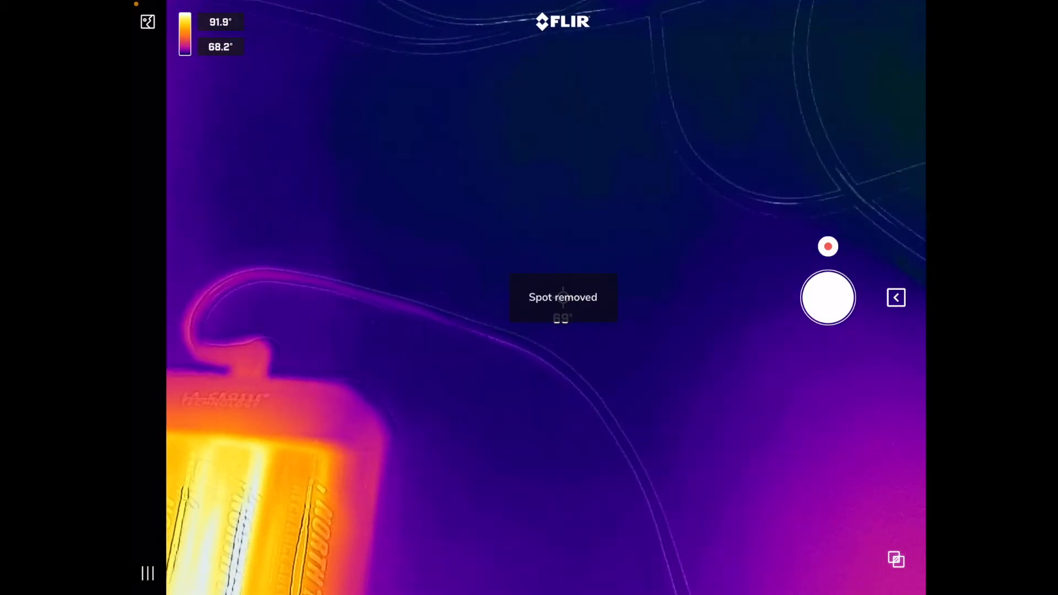
click(896, 298)
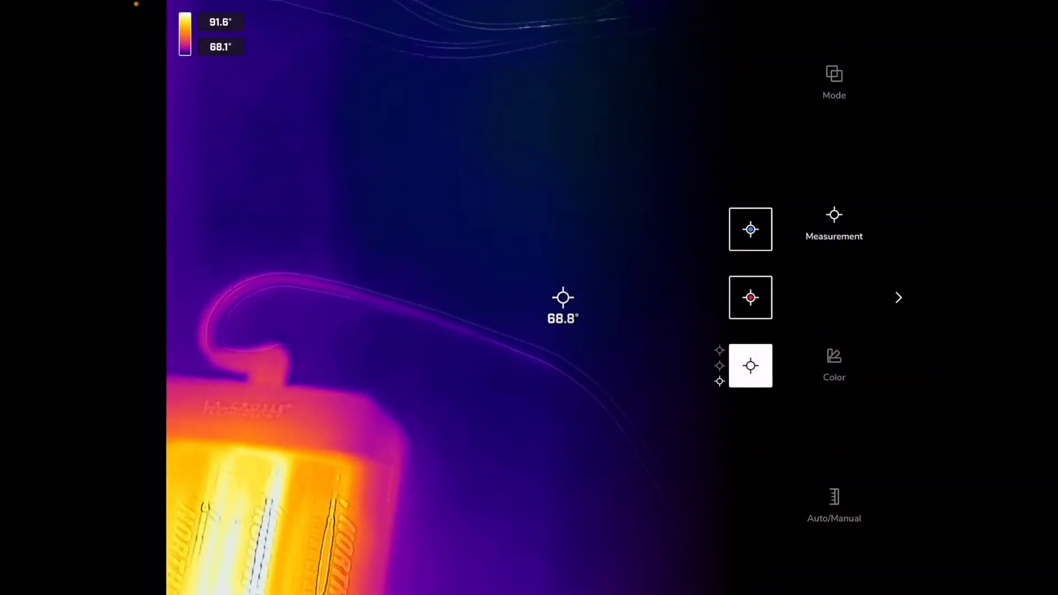
click(750, 298)
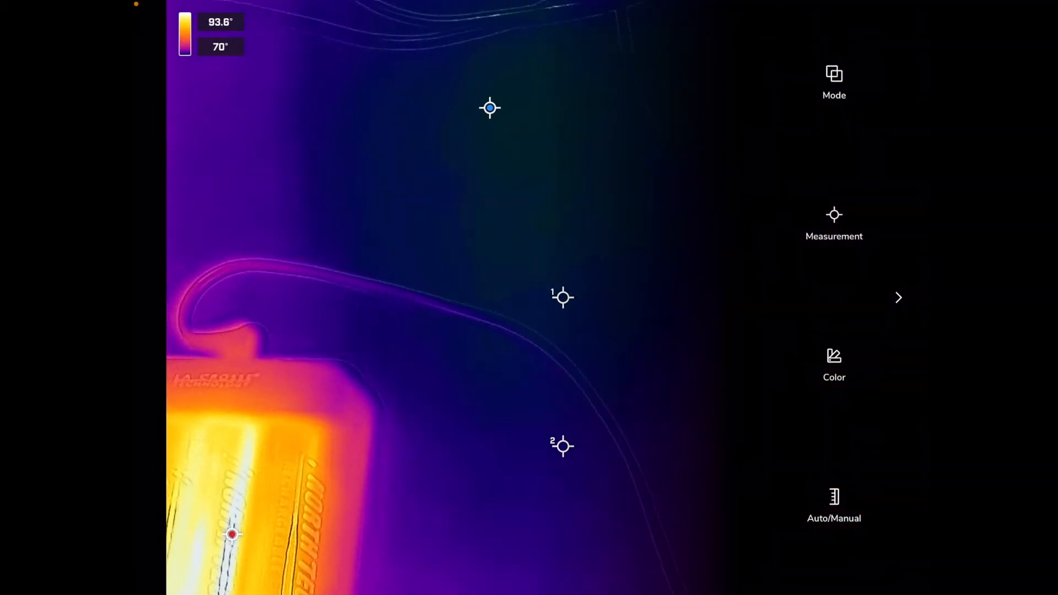
click(835, 362)
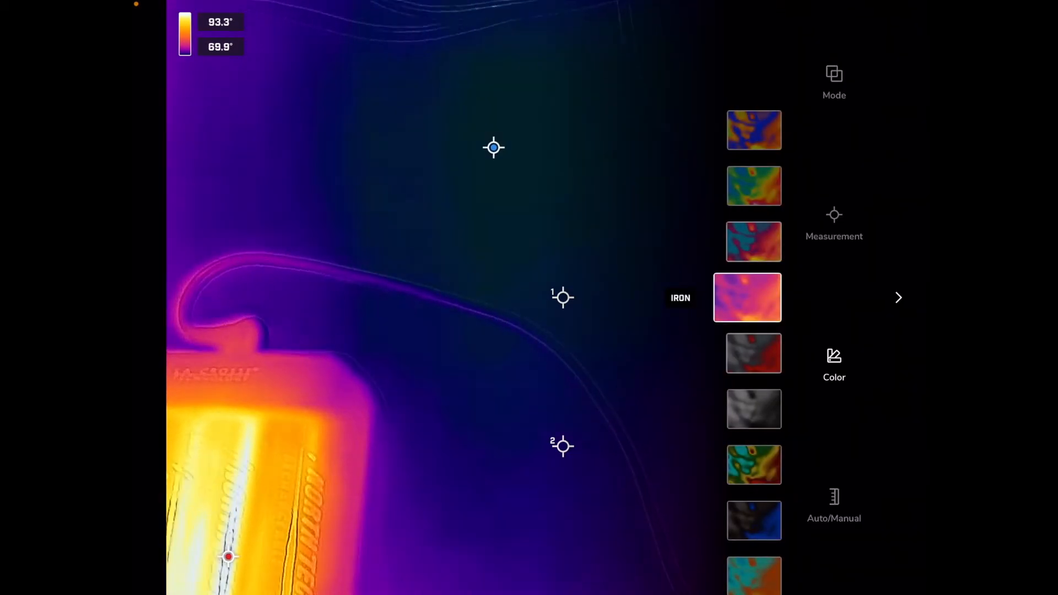
Preview the Lava, Hottest, Gray and Contrast palettes, settle on Iron and return to the live view.
click(747, 298)
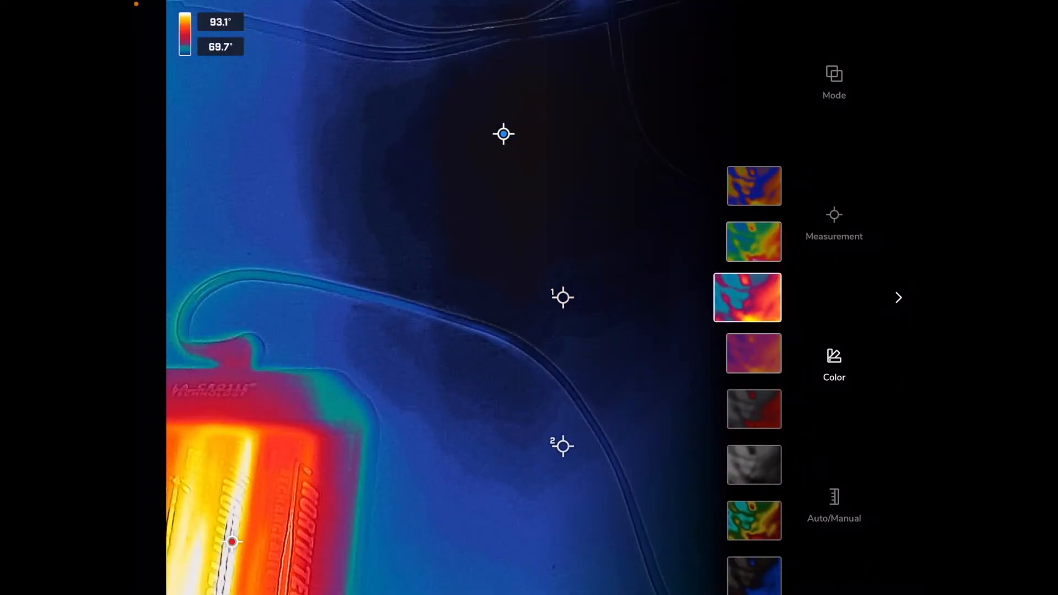
click(748, 298)
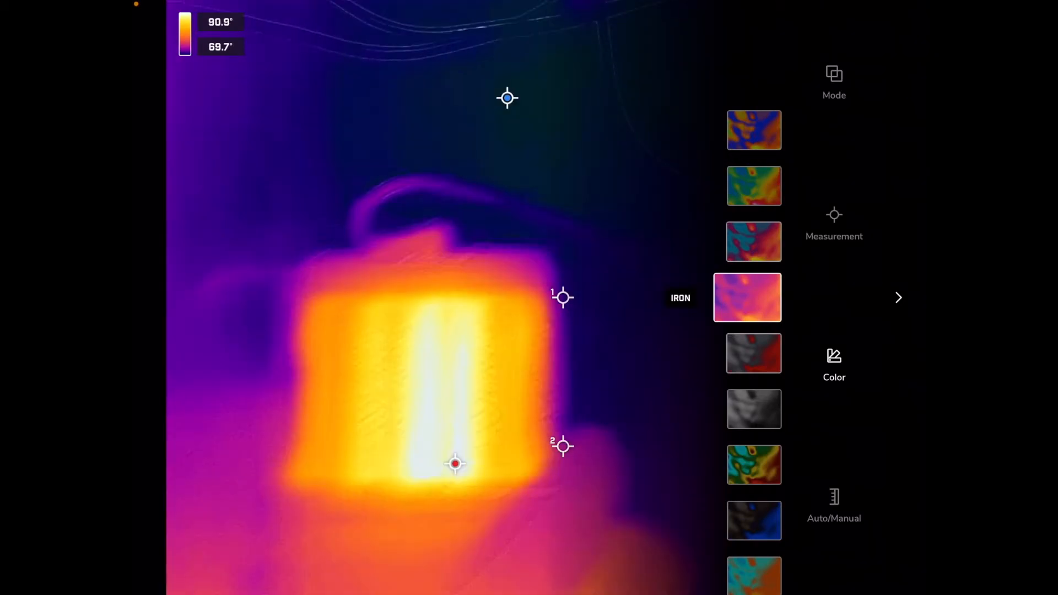
click(748, 297)
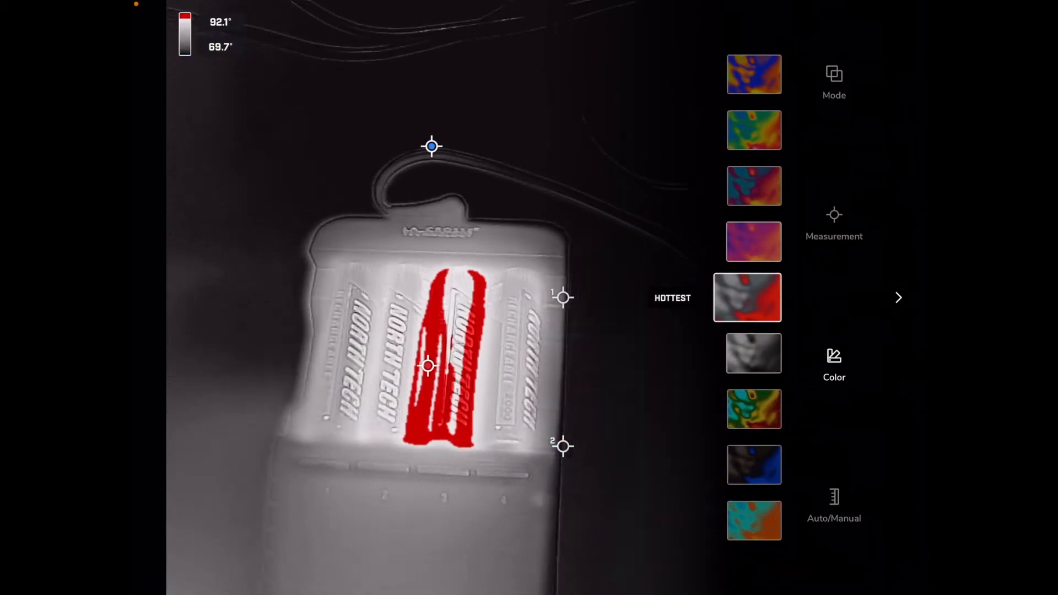
click(747, 298)
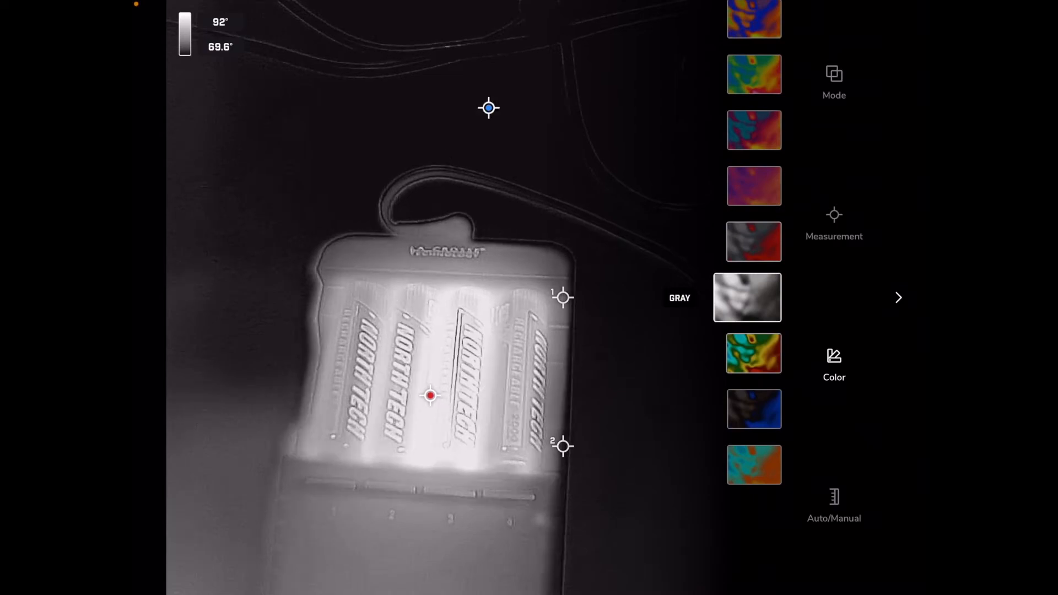
click(754, 298)
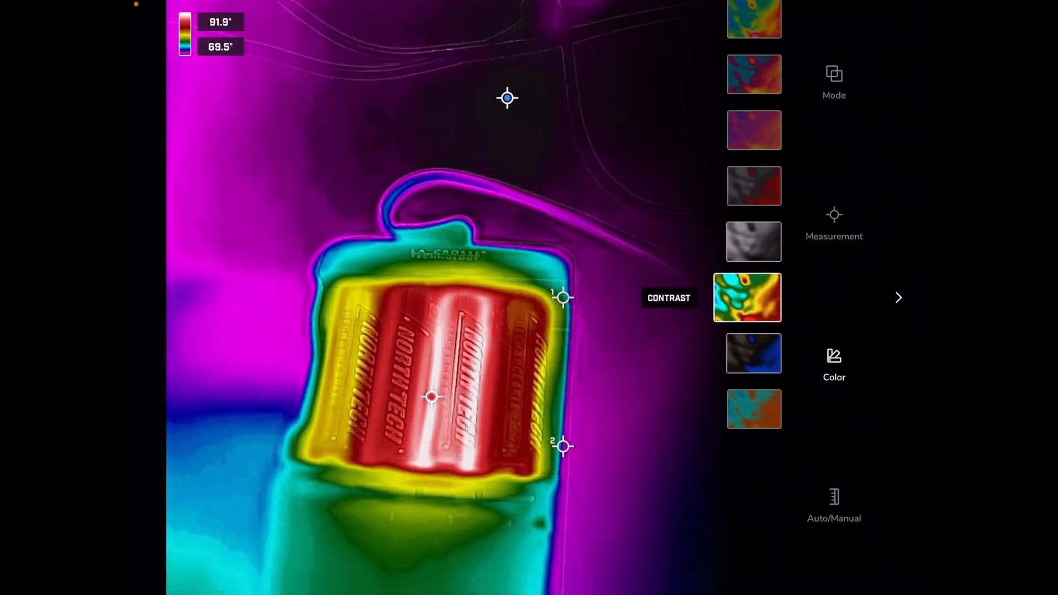
click(747, 298)
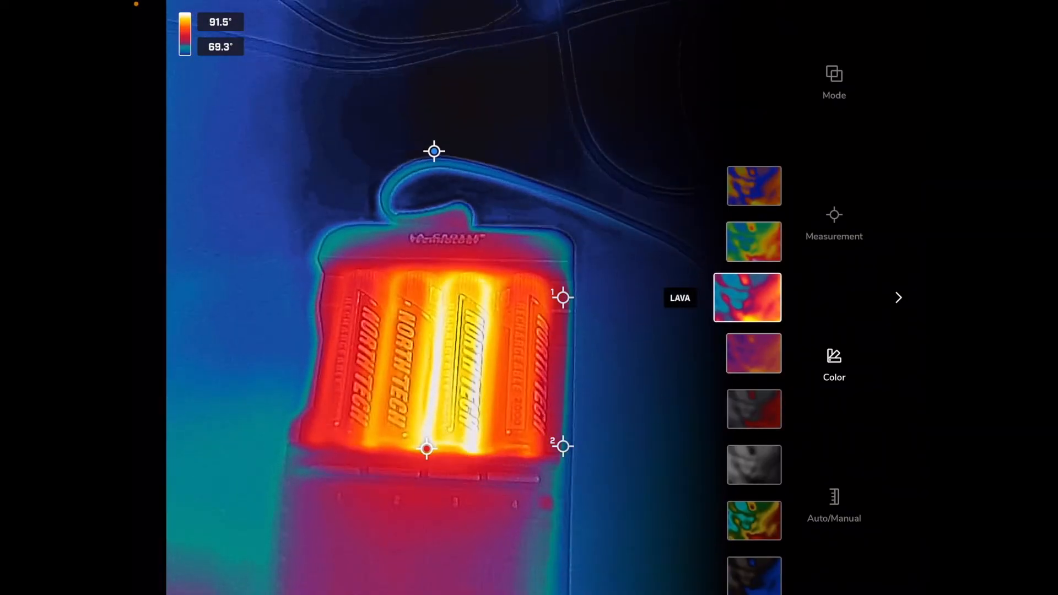
click(748, 298)
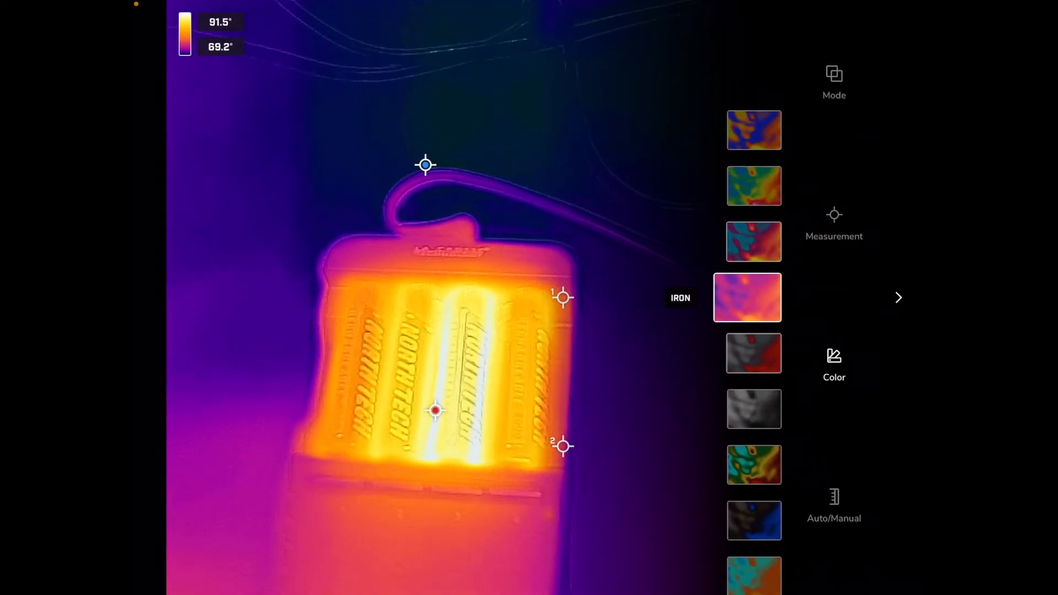
click(833, 503)
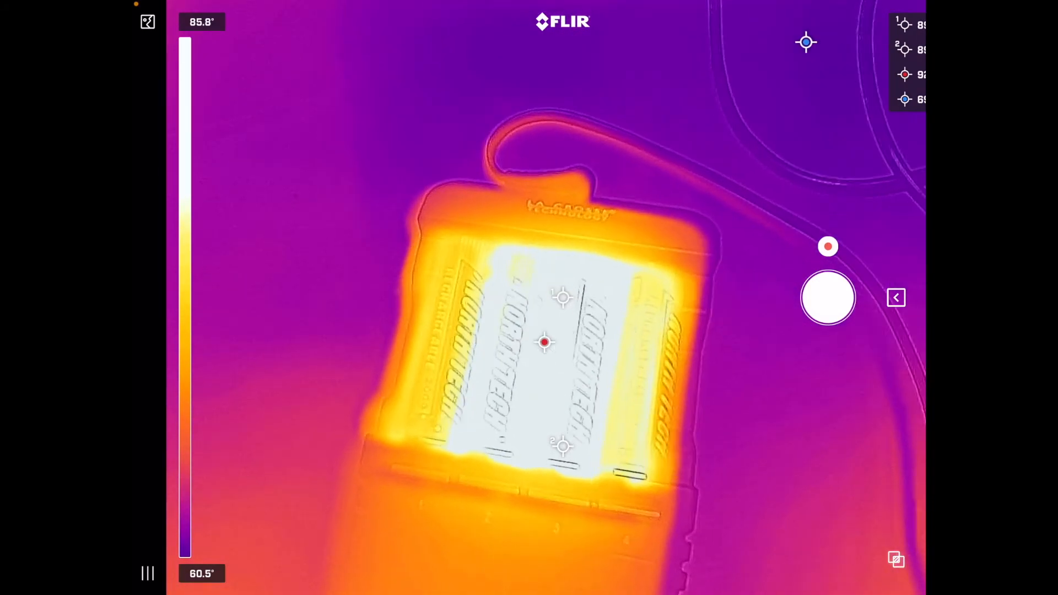
Set the temperature scale back to Auto and push the camera alignment slider to its maximum.
click(896, 298)
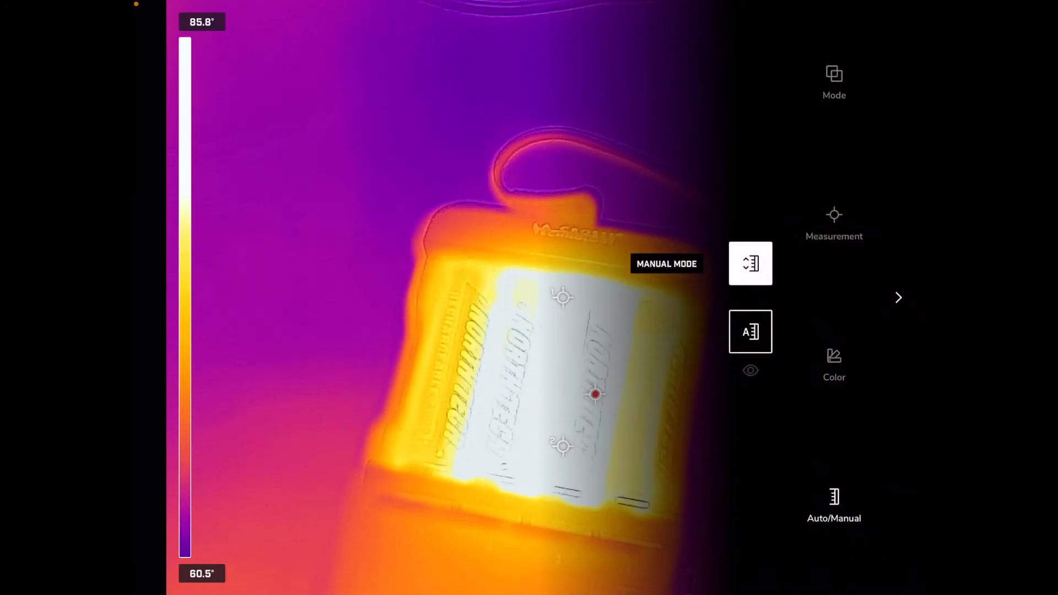
click(750, 332)
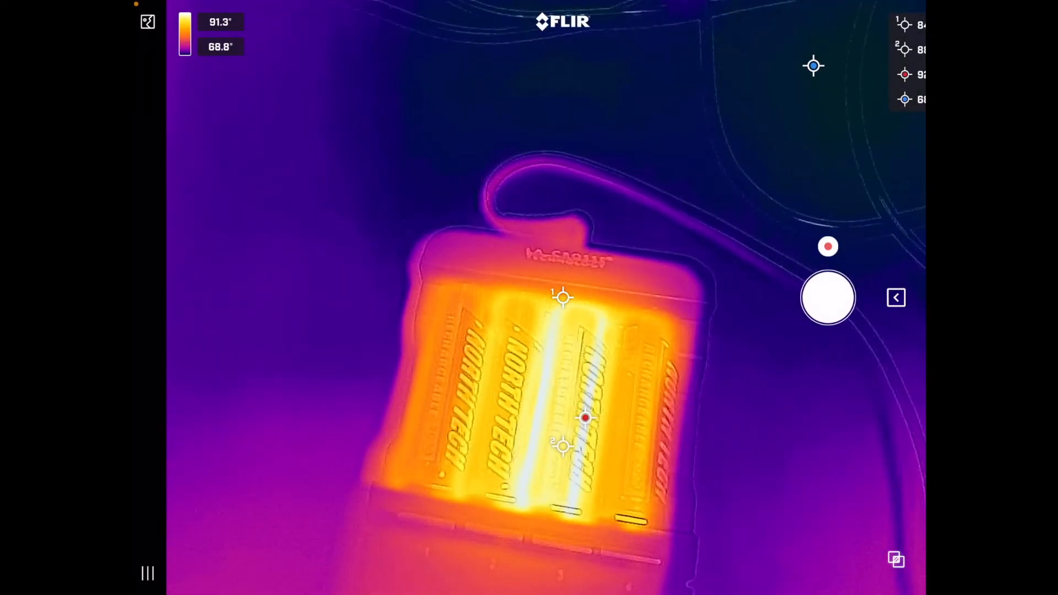
click(828, 298)
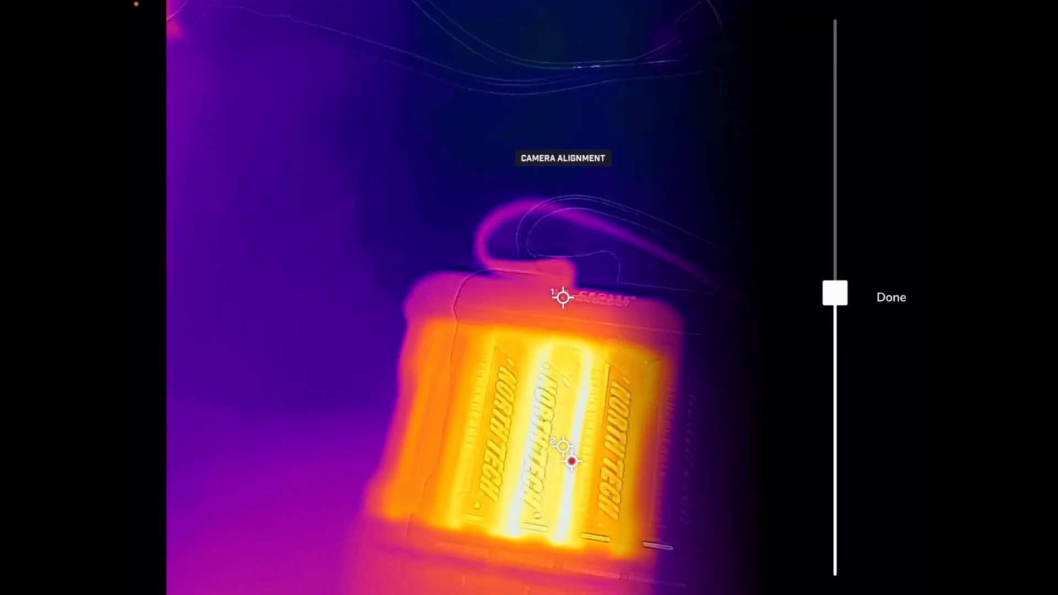
drag(834, 294, 834, 34)
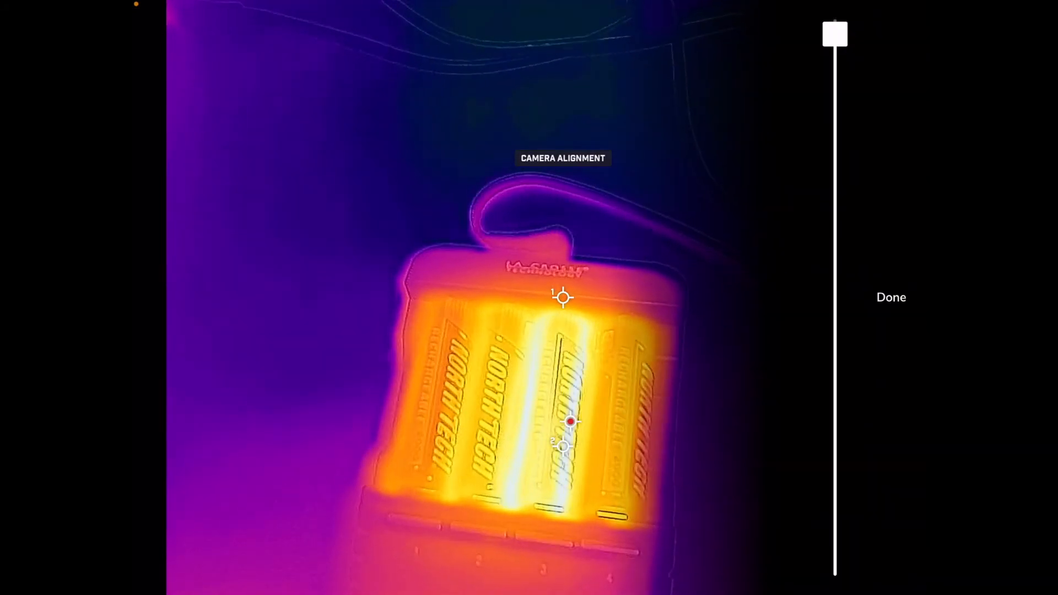